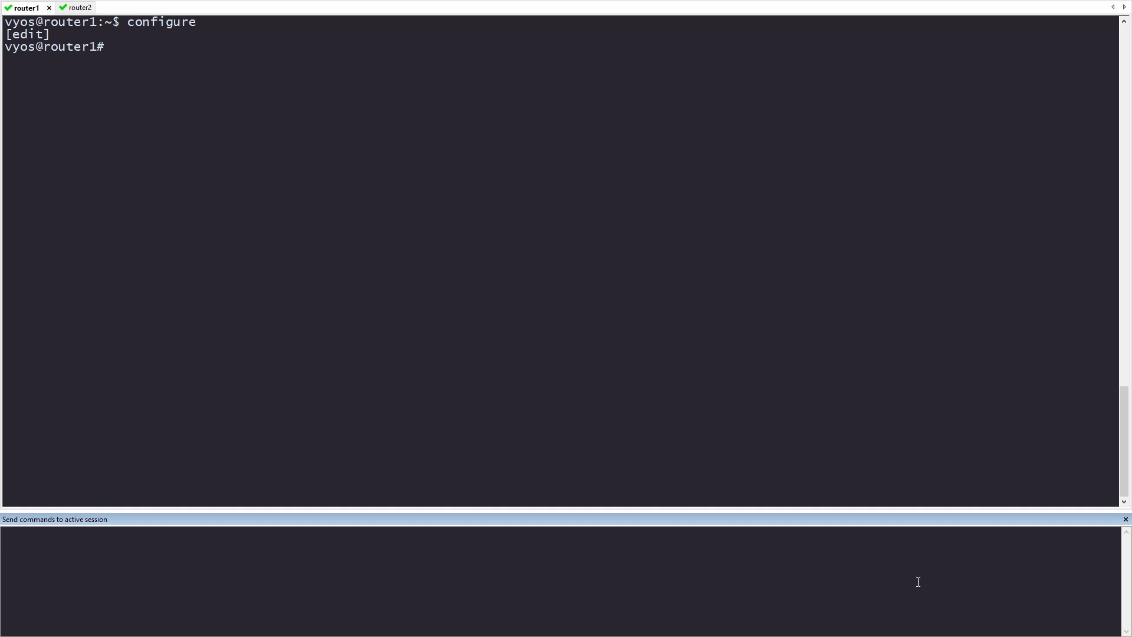
# Give router1 eth4 192.168.50.2/24 and VRRP group ha1: VIP 192.168.50.1, peer 192.168.50.3, priority 200
pyautogui.write('set interfaces ethernet eth4 address 192.168.50.2/24')
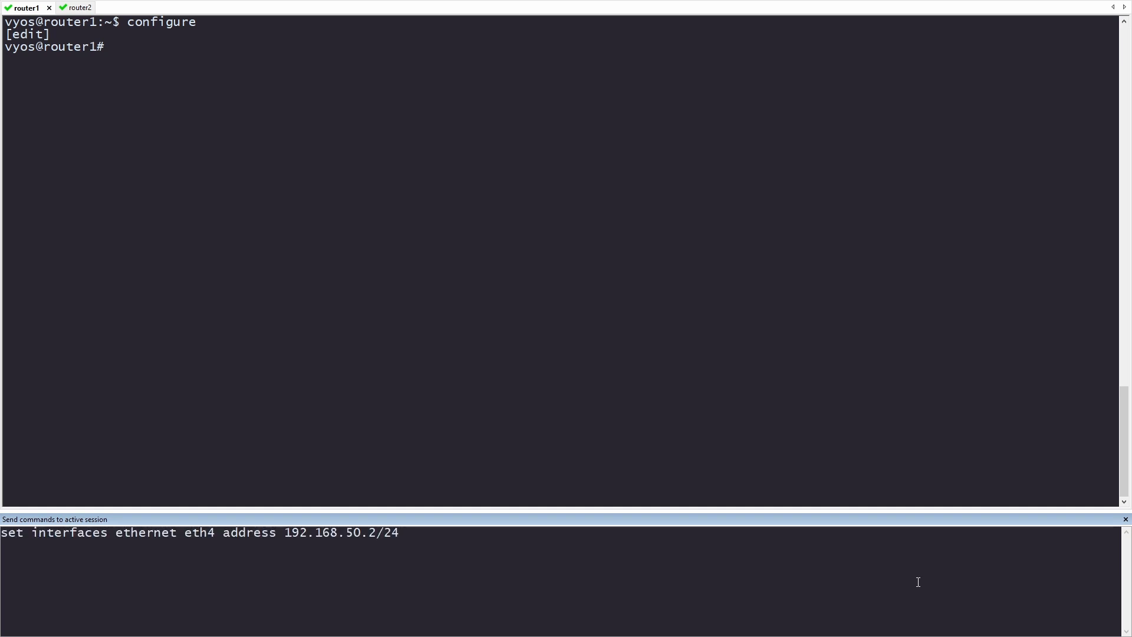
pyautogui.press('Return')
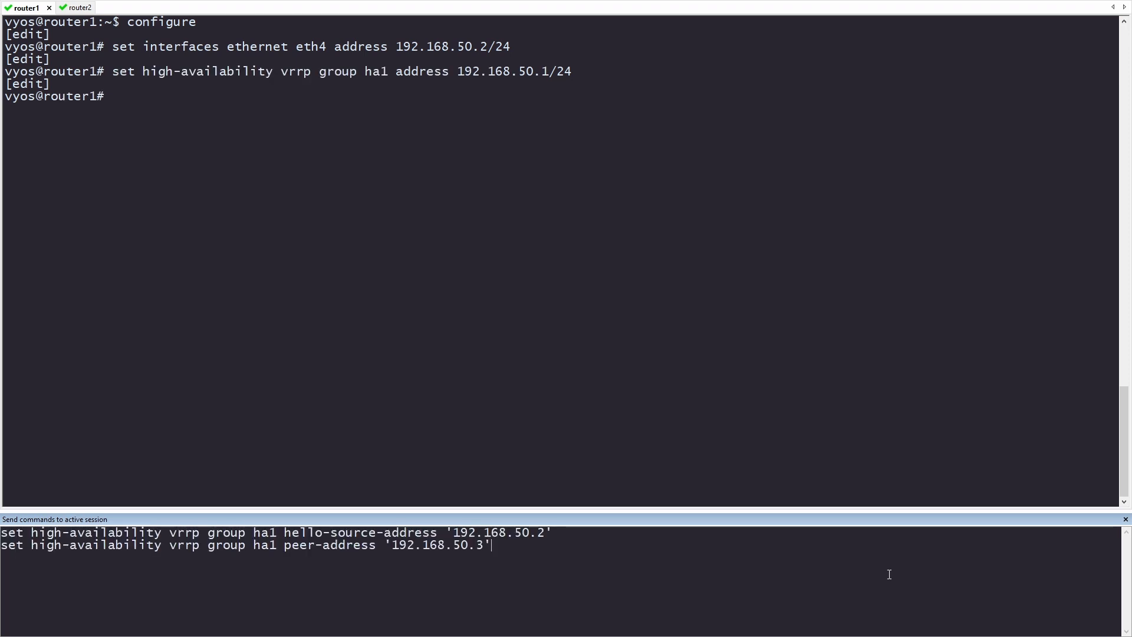
pyautogui.press('Return')
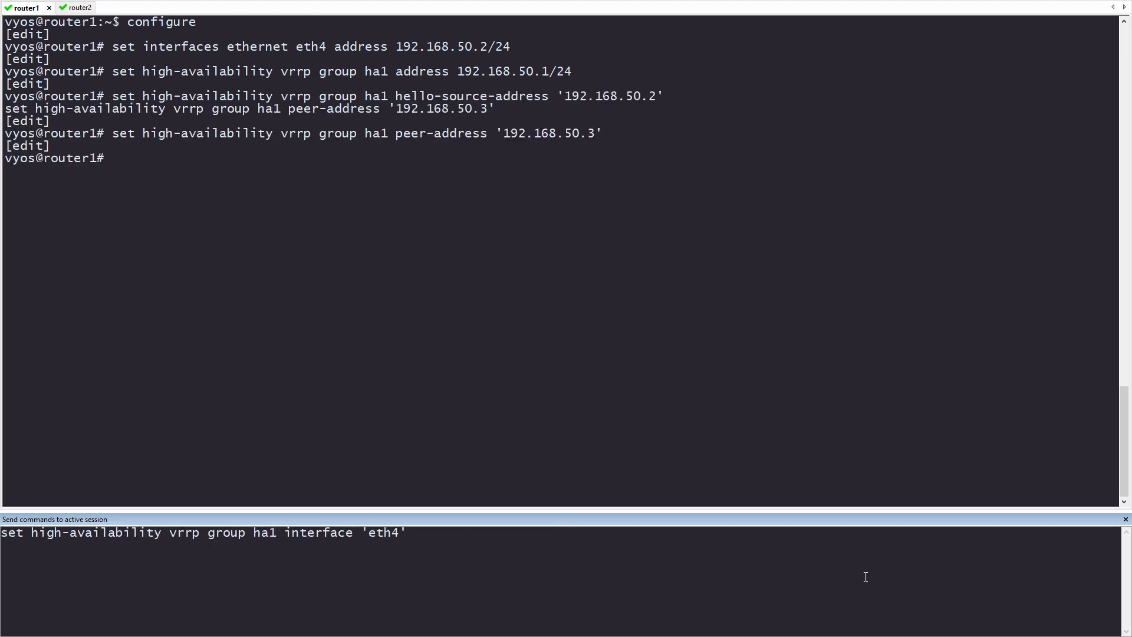
pyautogui.press('Return')
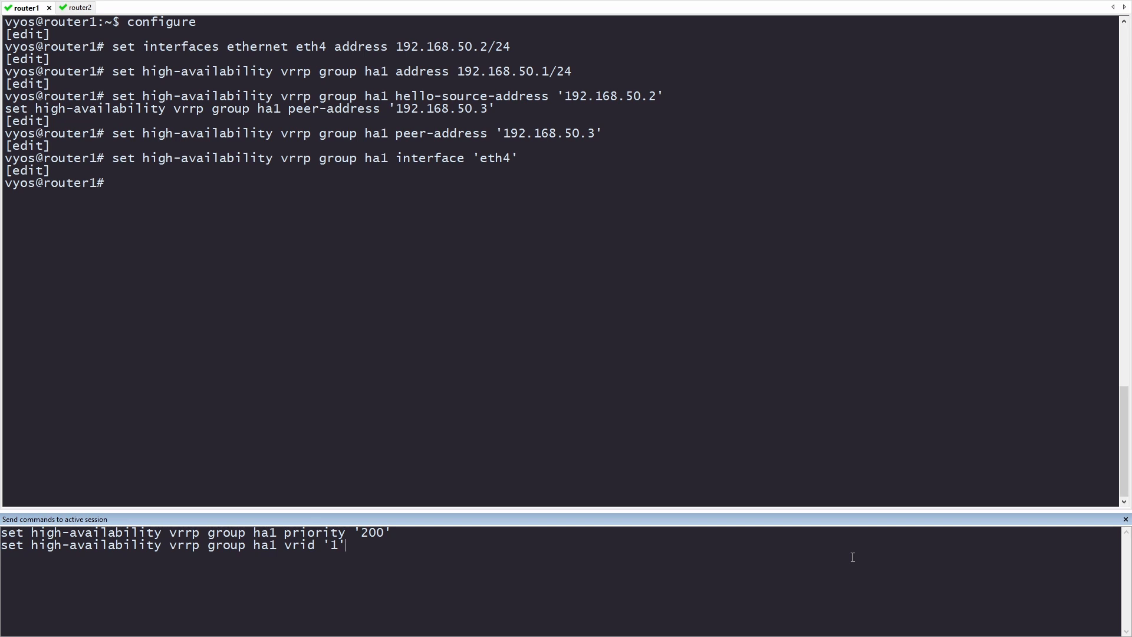
pyautogui.write('set high-availability vrrp group ha1 no-preempt')
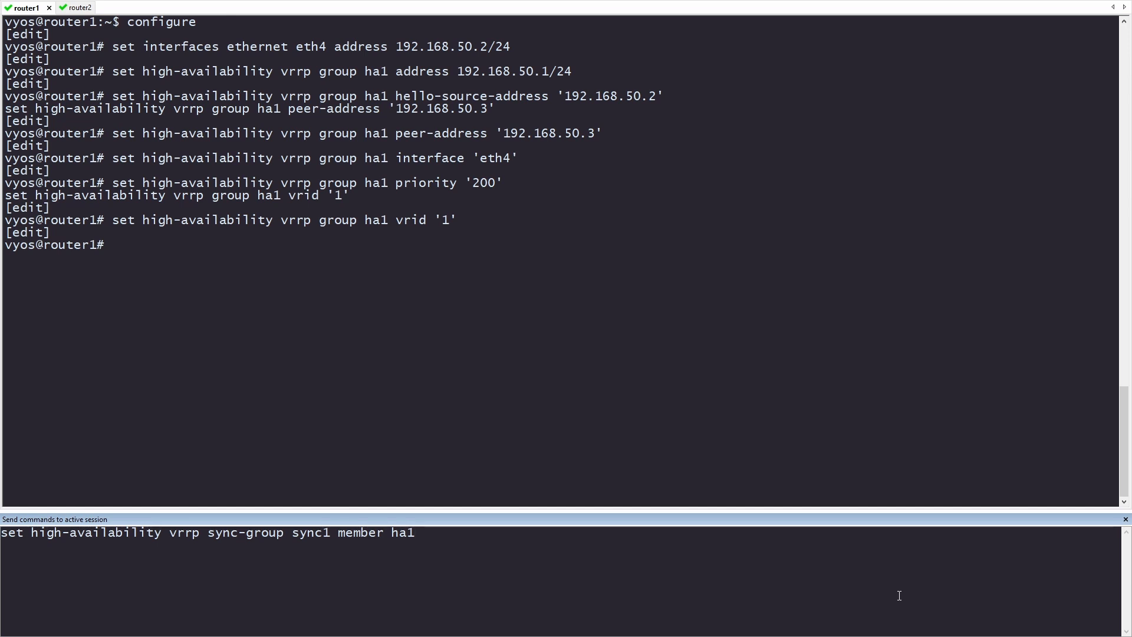
# Add ha1 to VRRP sync-group sync1 on router1, then commit and save
pyautogui.press('Return')
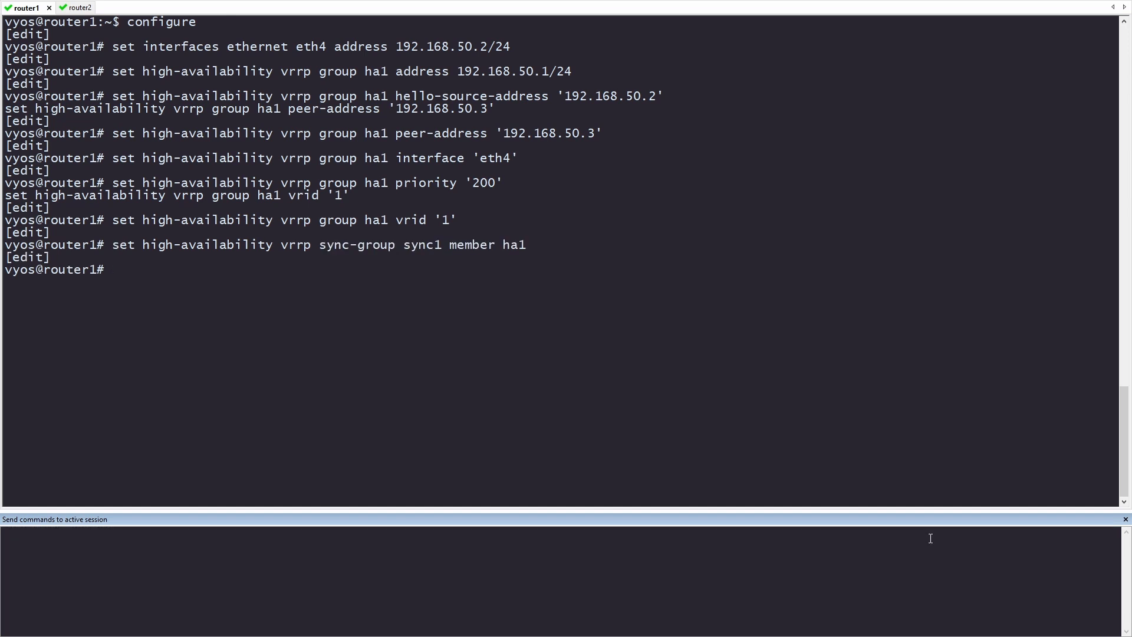
pyautogui.write('commit; save')
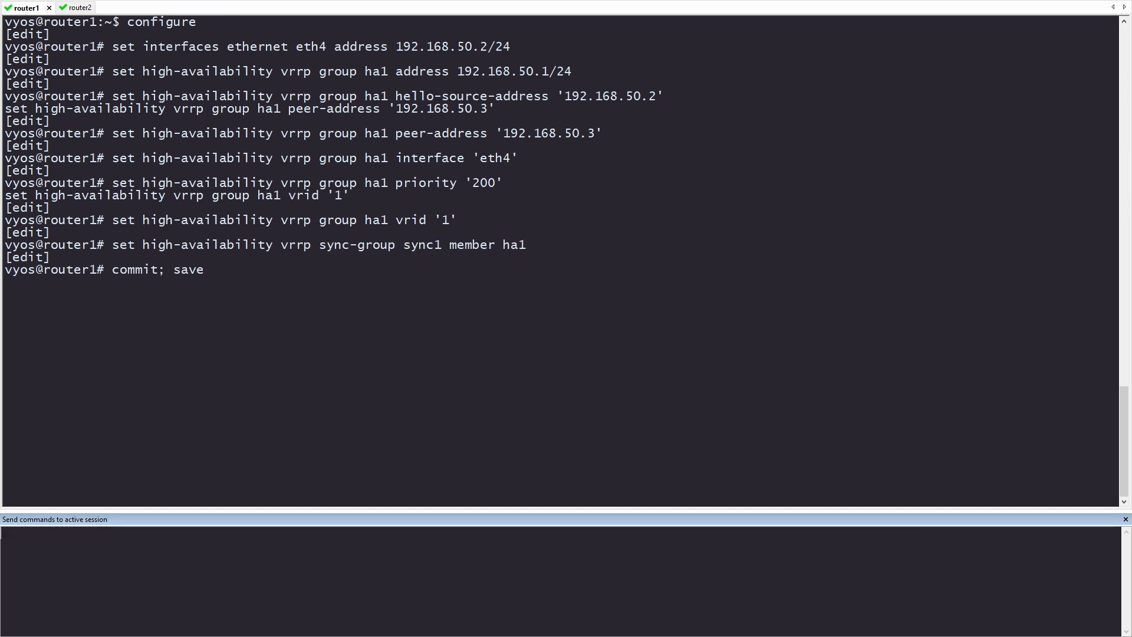
pyautogui.press('Return')
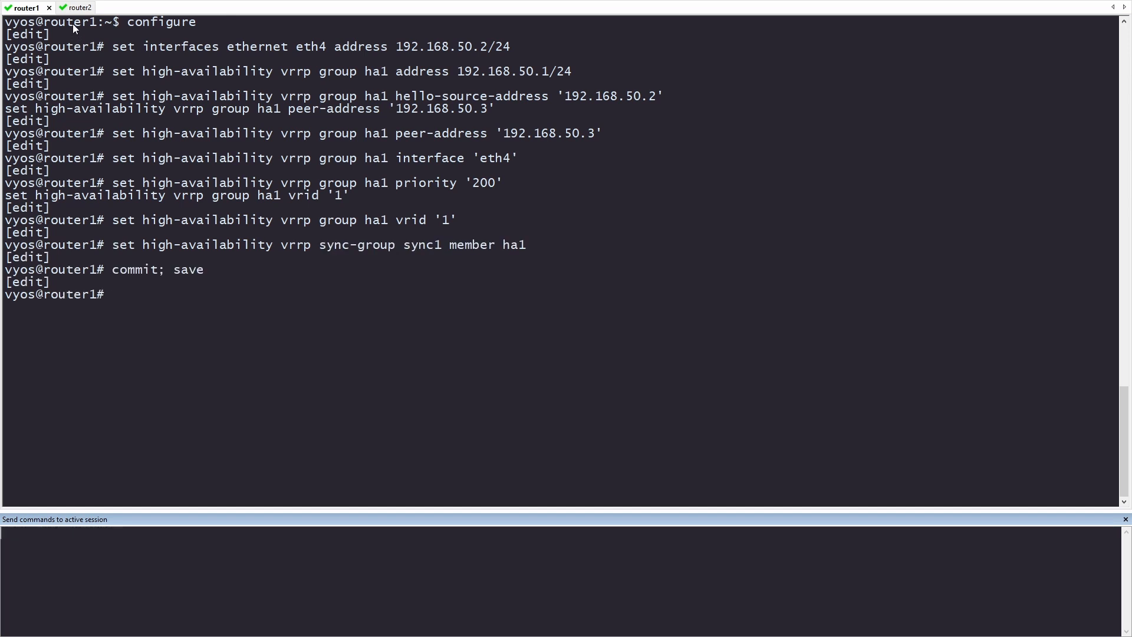
# On router2, set eth4 to 192.168.50.3/24 and VRRP group ha1 with priority 100
pyautogui.click(74, 7)
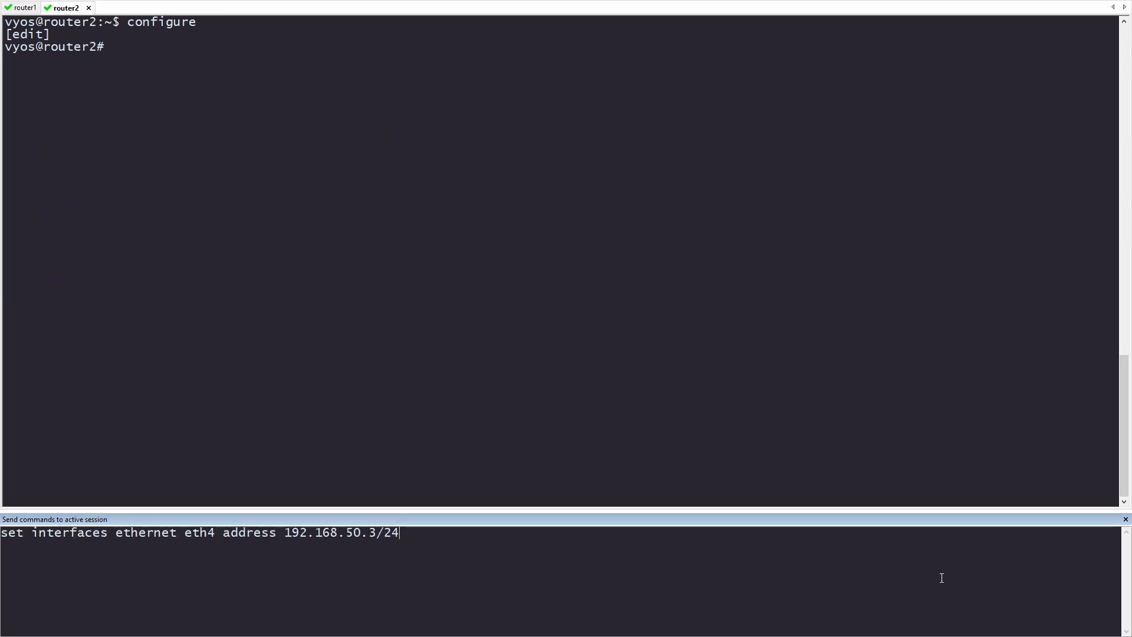
pyautogui.press('Return')
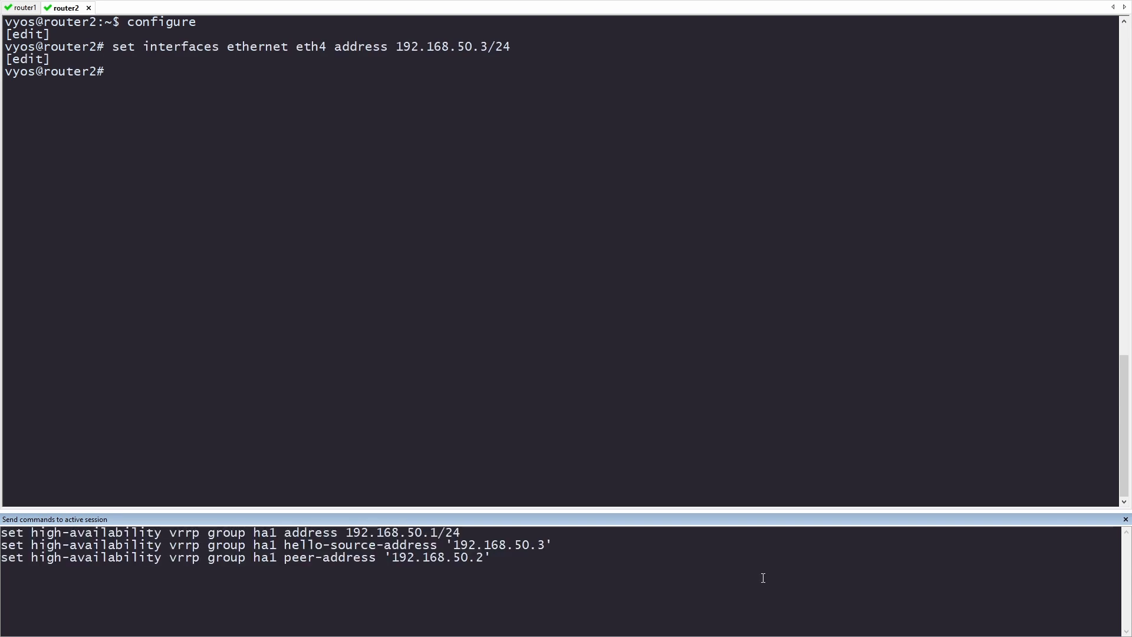
pyautogui.click(491, 556)
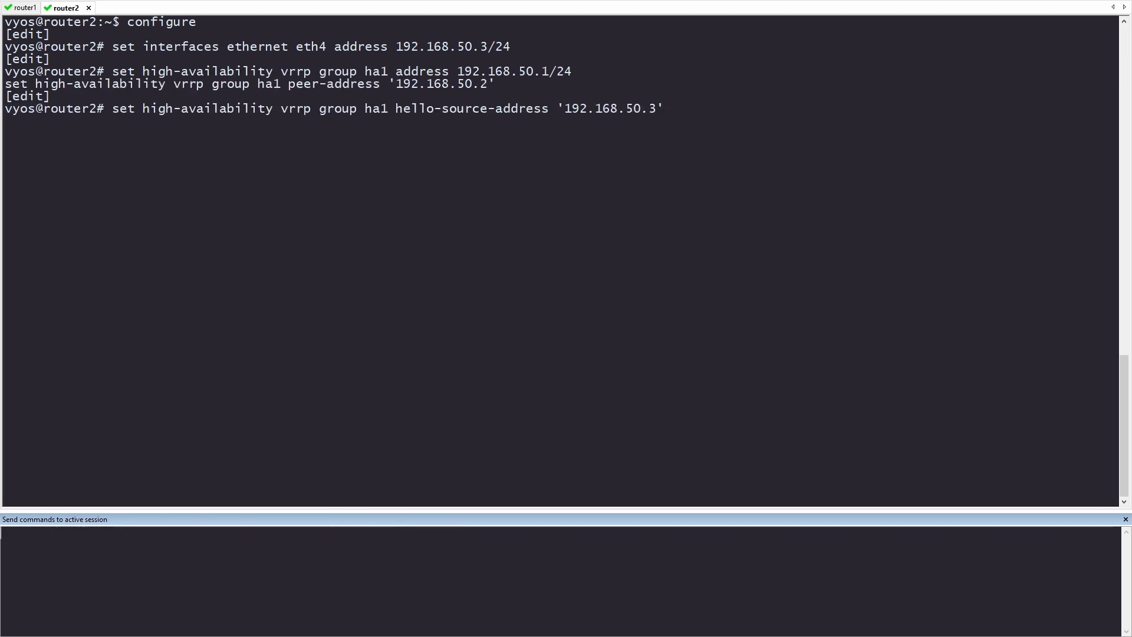
pyautogui.press('Return')
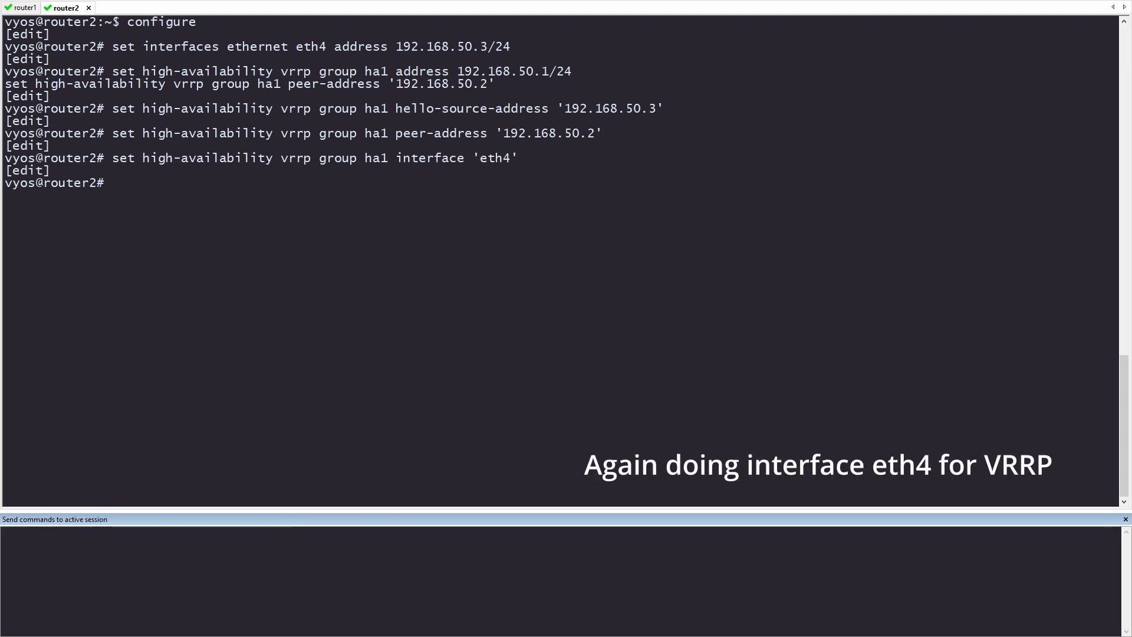
pyautogui.press('Return')
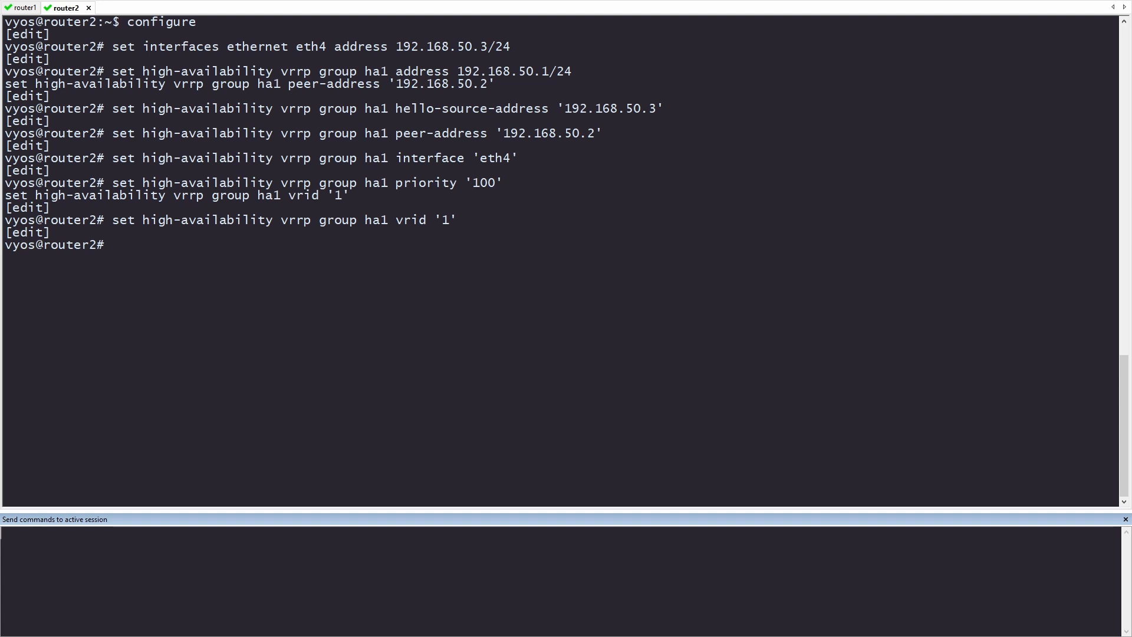
# Add ha1 to sync-group sync1 on router2, then commit and save
pyautogui.write('set high-availability vrrp sync-group sync1 member ha1')
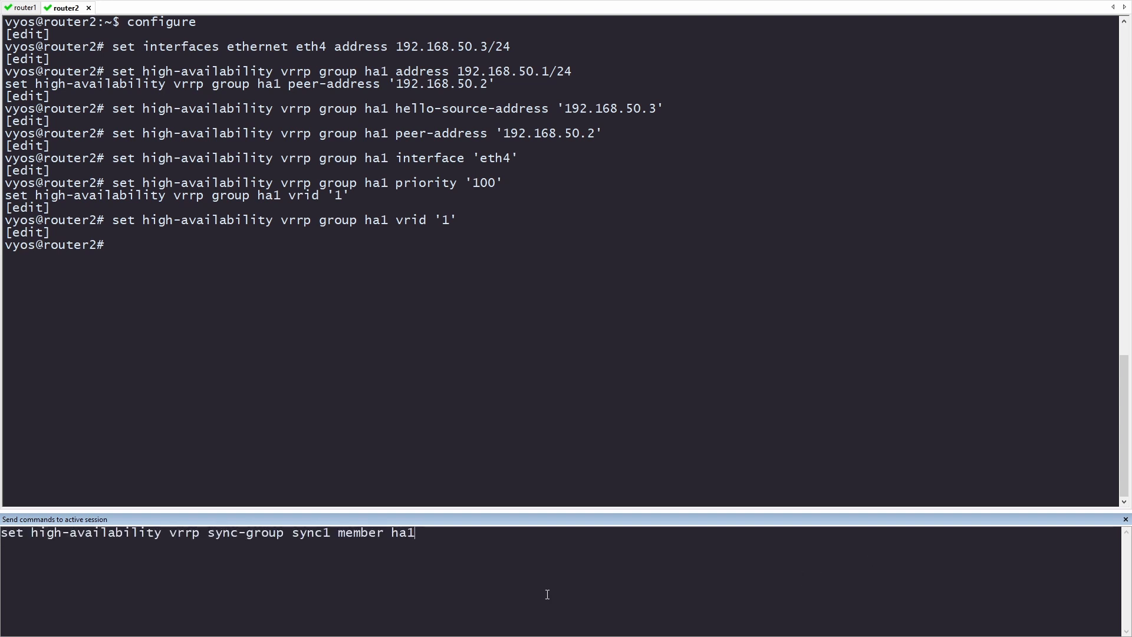
pyautogui.press('Return')
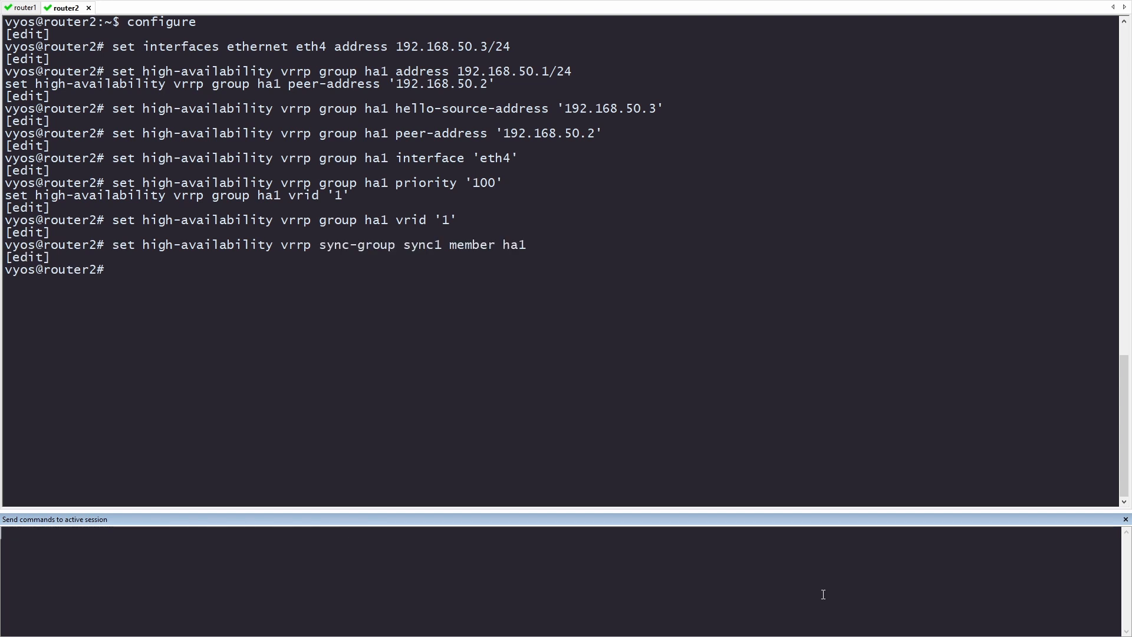
pyautogui.write('commit; save')
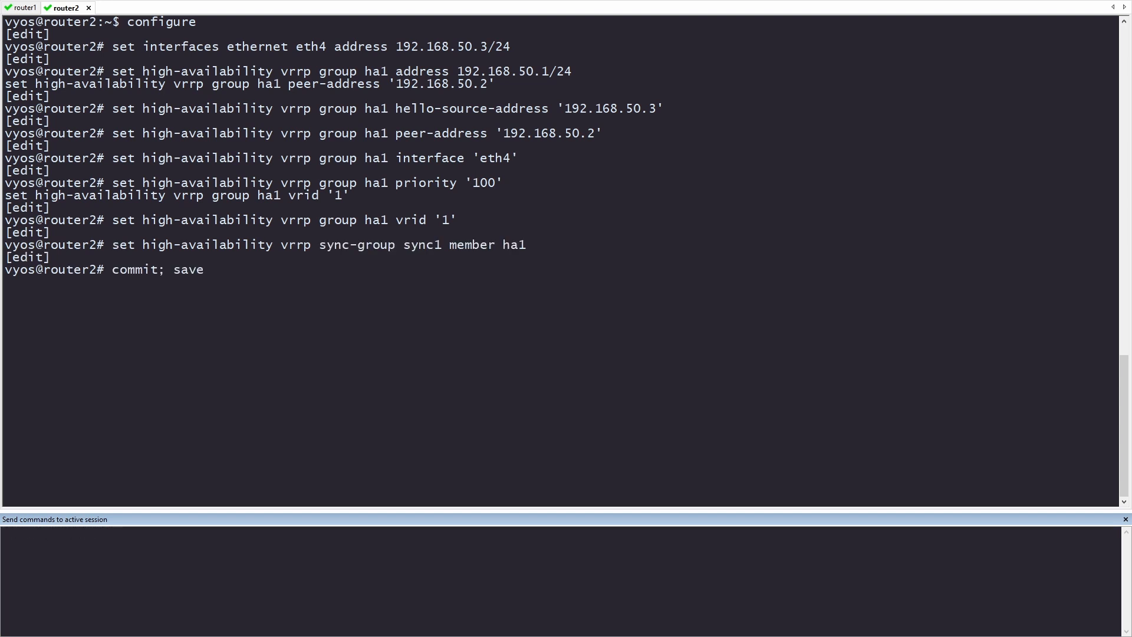
pyautogui.press('Return')
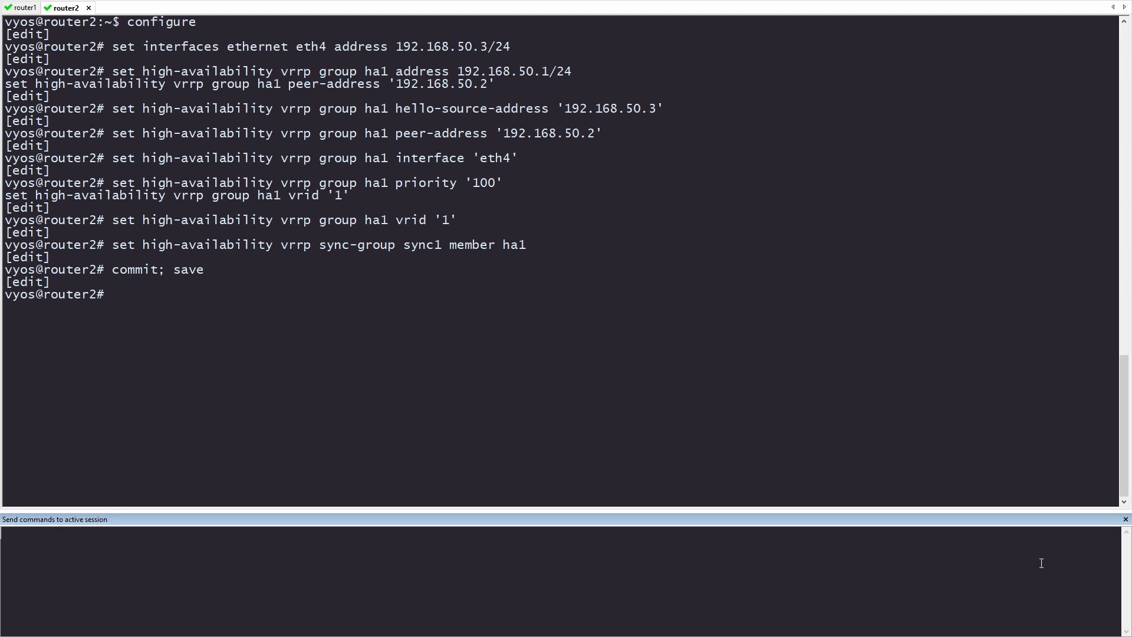
# Run show vrrp on router2 to confirm ha1 is BACKUP at priority 100, then switch to GNS3
pyautogui.write('run show vrrp')
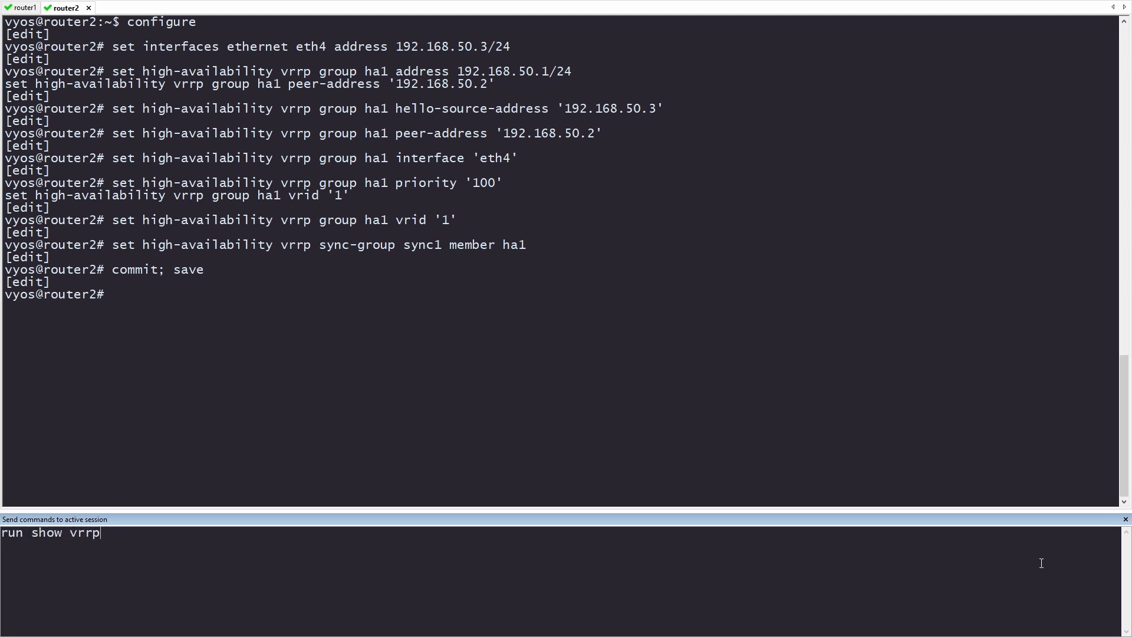
pyautogui.press('Return')
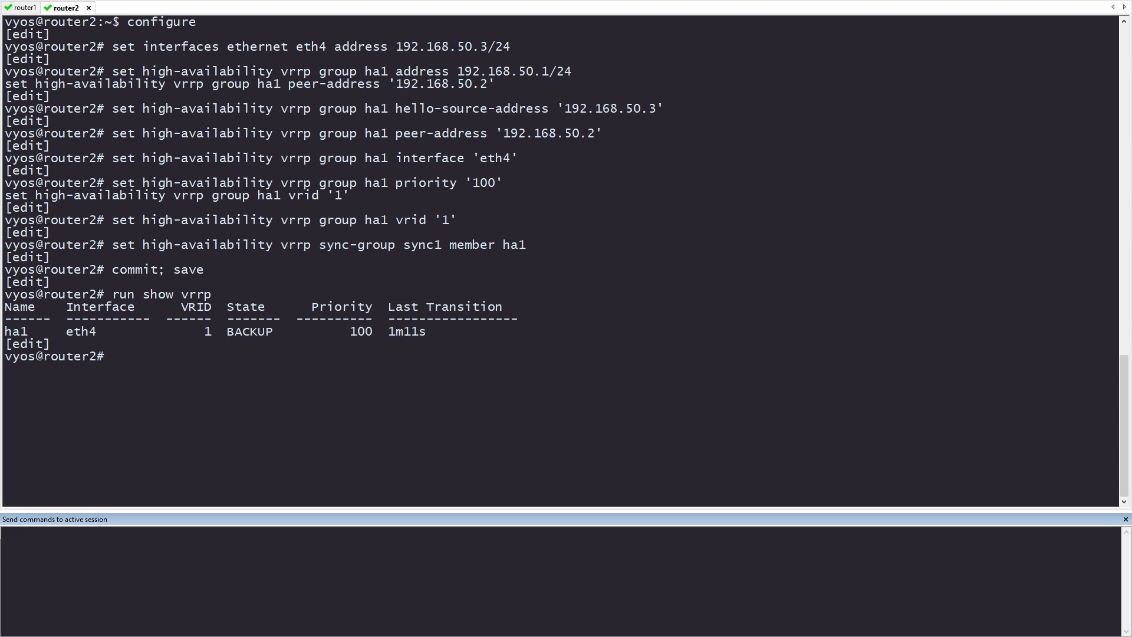
pyautogui.click(26, 7)
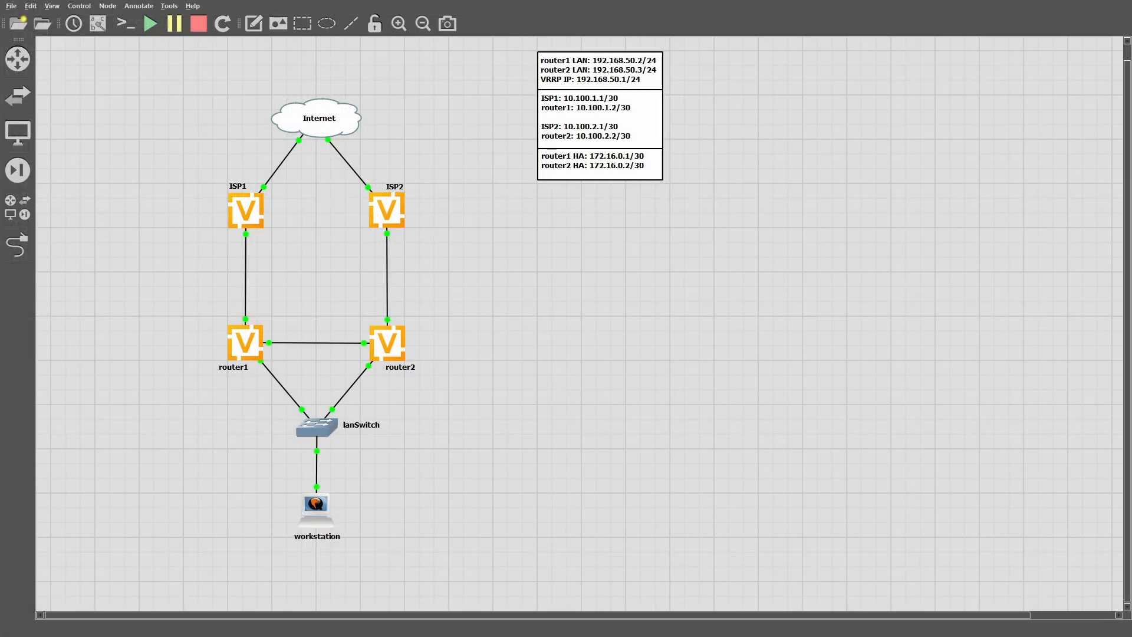
# Suspend router1's links in GNS3 and return to SecureCRT to watch router2's failover
pyautogui.click(283, 389)
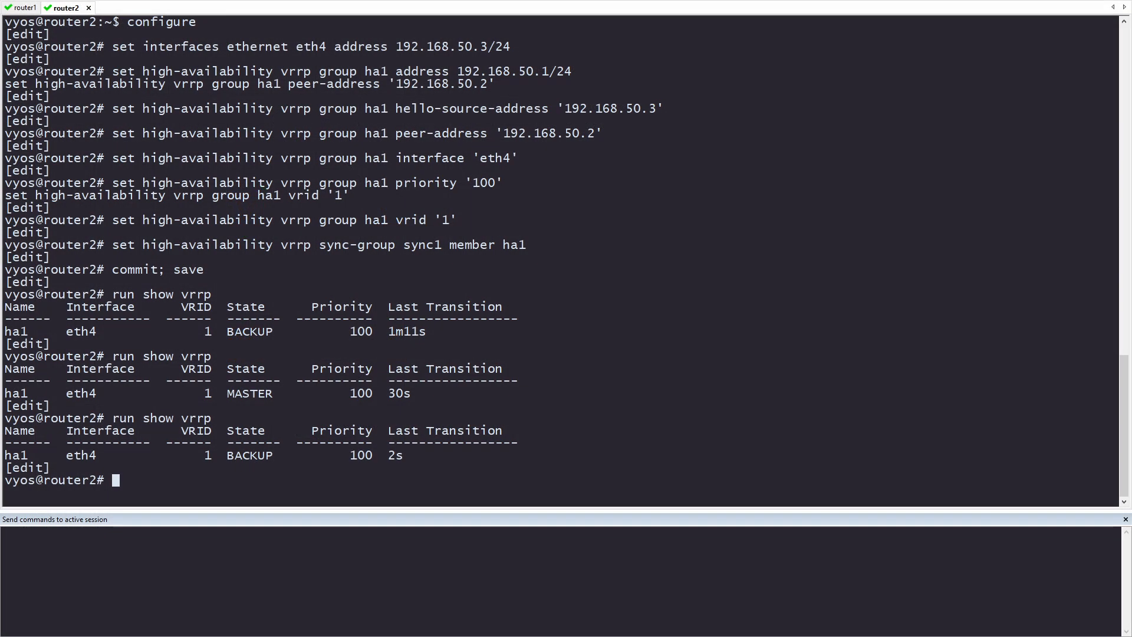
pyautogui.click(23, 7)
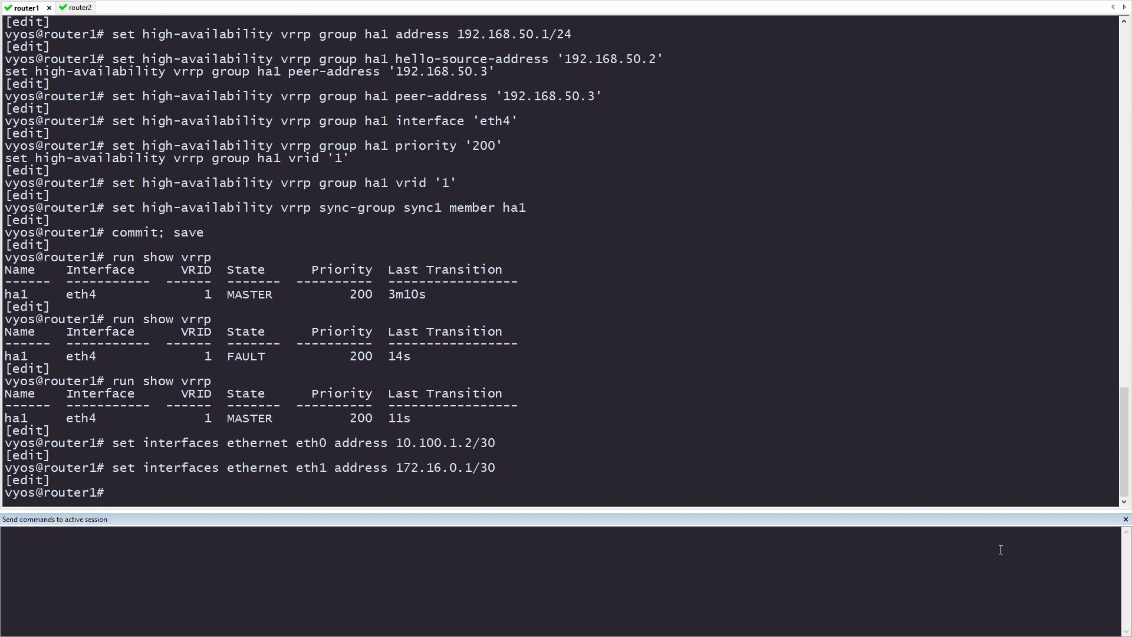
pyautogui.moveTo(996, 558)
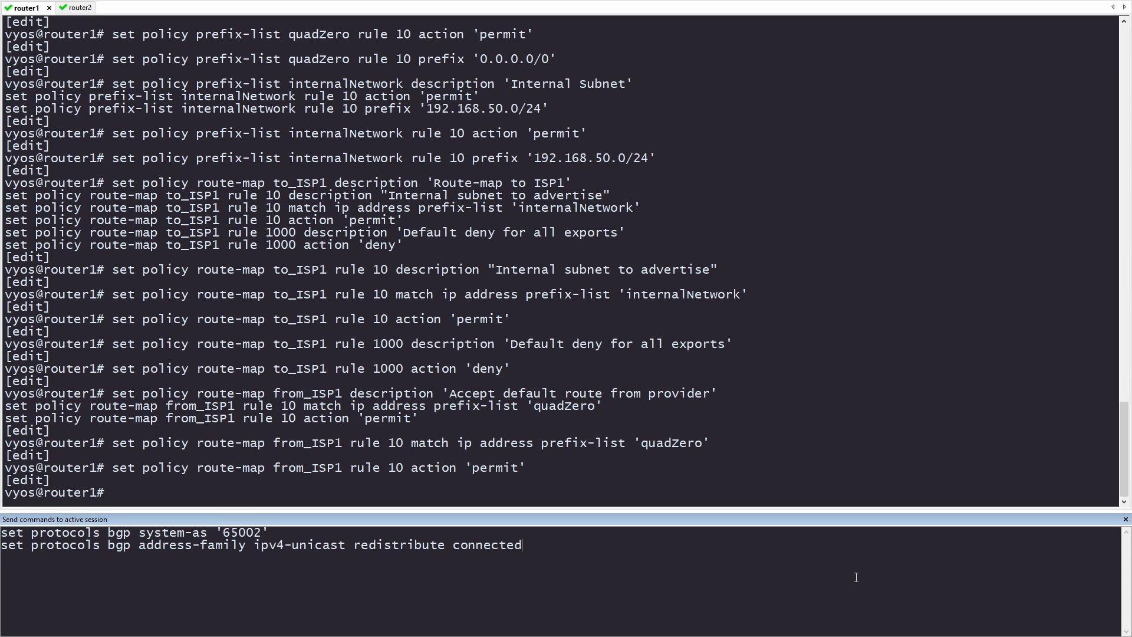
# Set router1's BGP system-as 65002 with redistribute connected
pyautogui.press('Return')
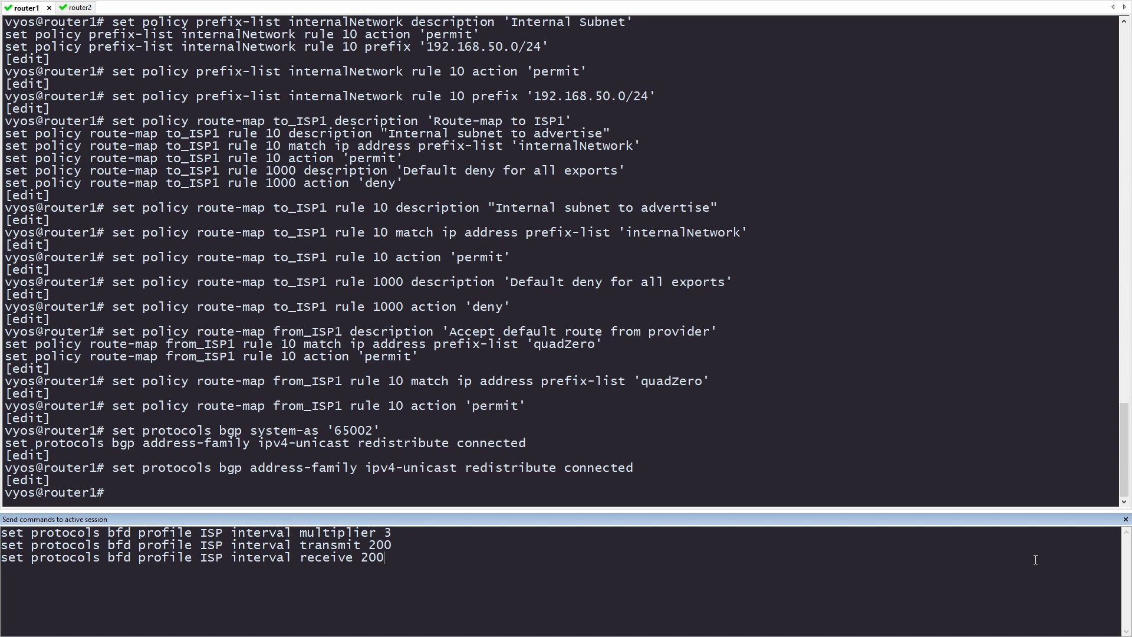
# Create BFD profile ISP with multiplier 3 and 200 ms transmit/receive intervals
pyautogui.press('Return')
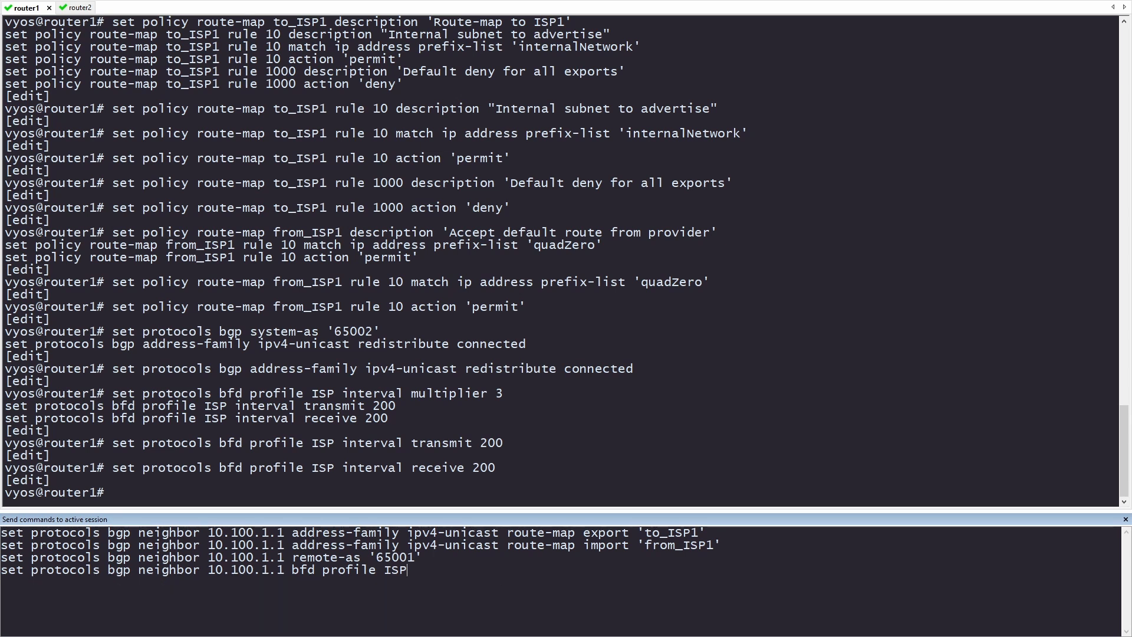
# Add BGP neighbor 10.100.1.1, remote-as 65001, with ISP1 route-maps and BFD profile ISP
pyautogui.press('Return')
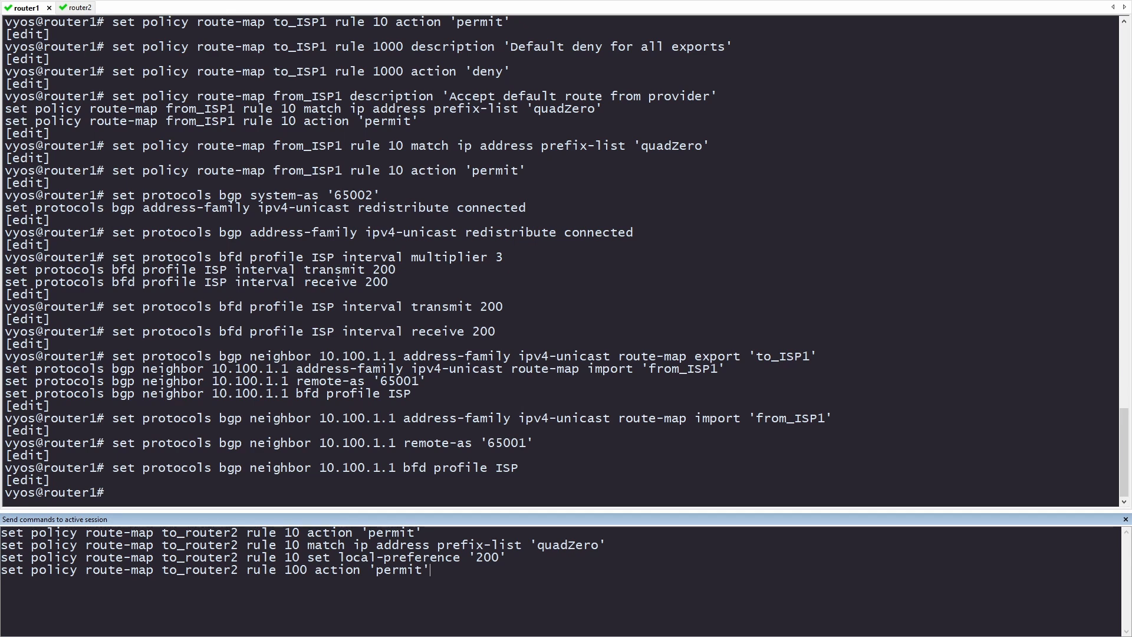
# Create route-map to_router2 matching quadZero with local-preference 200 and permit-all rule 100
pyautogui.press('Return')
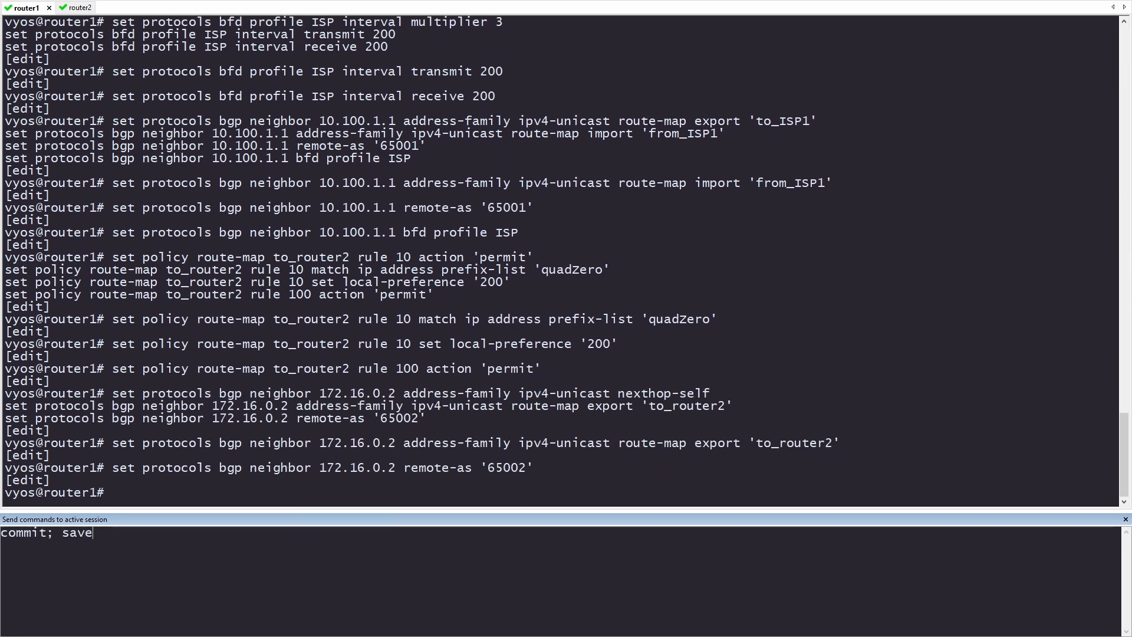
# Add iBGP neighbor 172.16.0.2 with next-hop-self and export to_router2, then commit and save
pyautogui.press('Return')
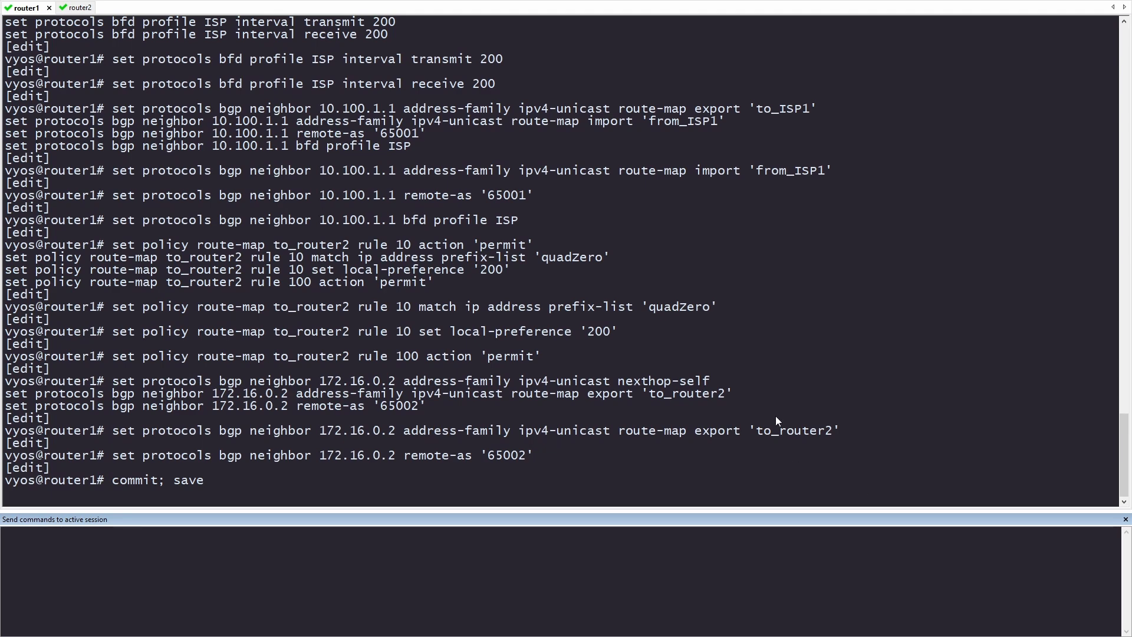
# On router2, enter the from_ISP2 route-map accepting the default route via quadZero
pyautogui.click(74, 7)
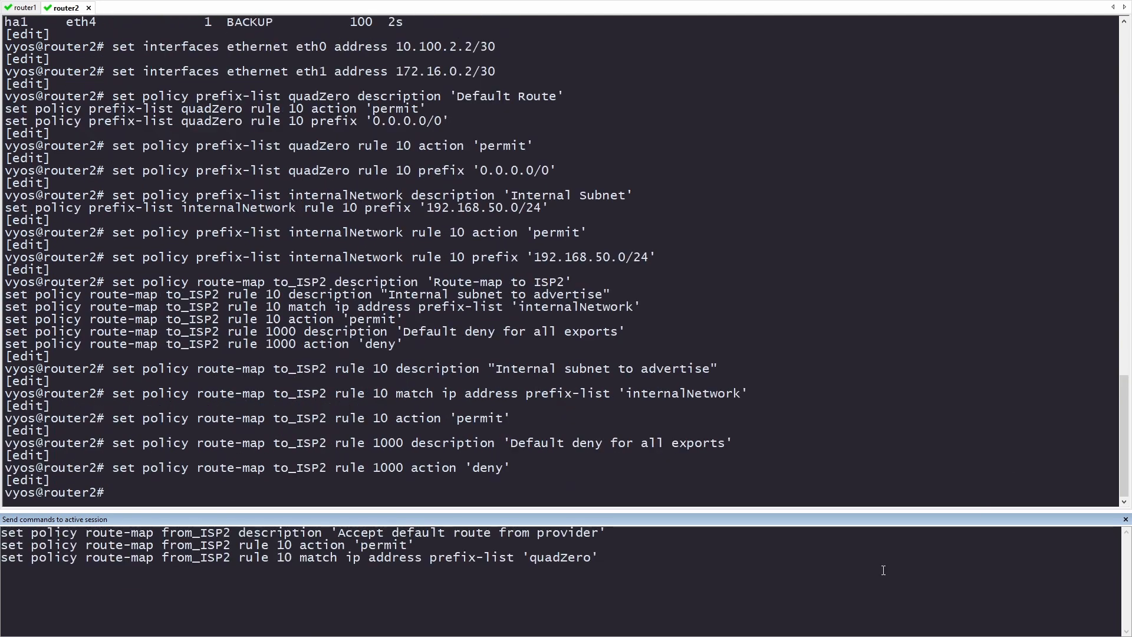
pyautogui.press('Return')
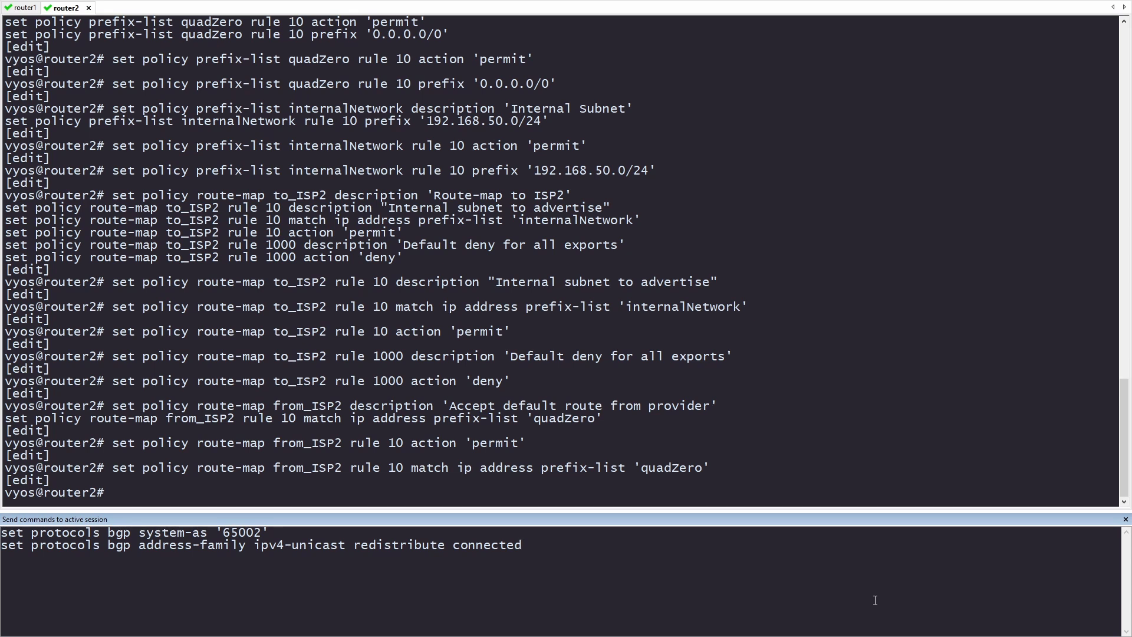
# Set router2 BGP AS 65002, BFD profile ISP on neighbors 10.100.2.1 and 172.16.0.1, then commit and save
pyautogui.press('Return')
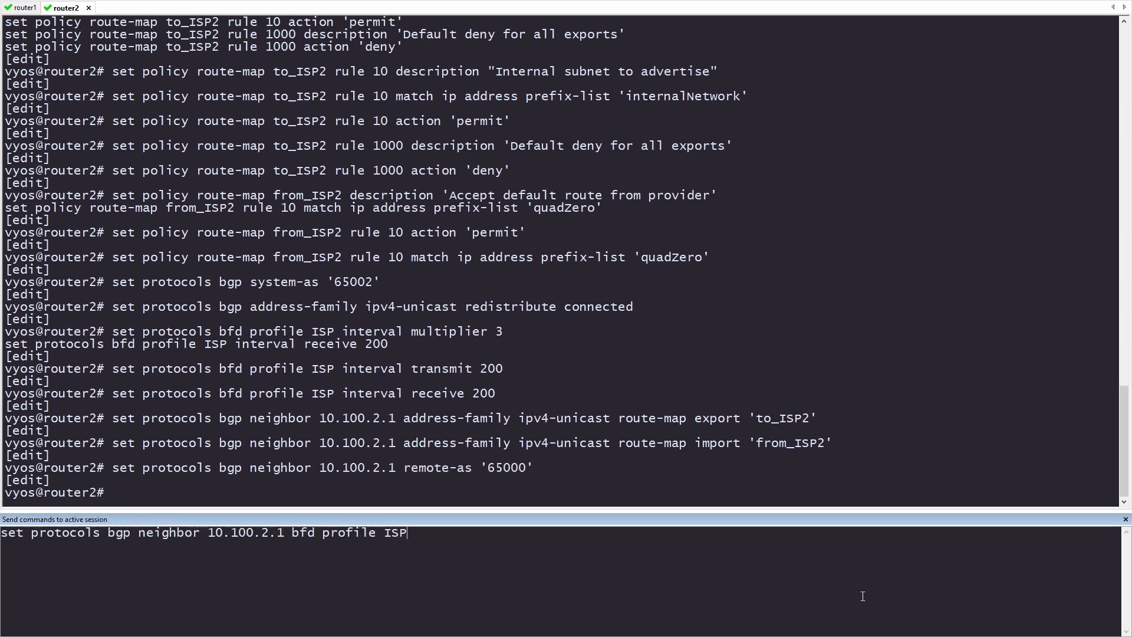
pyautogui.press('Return')
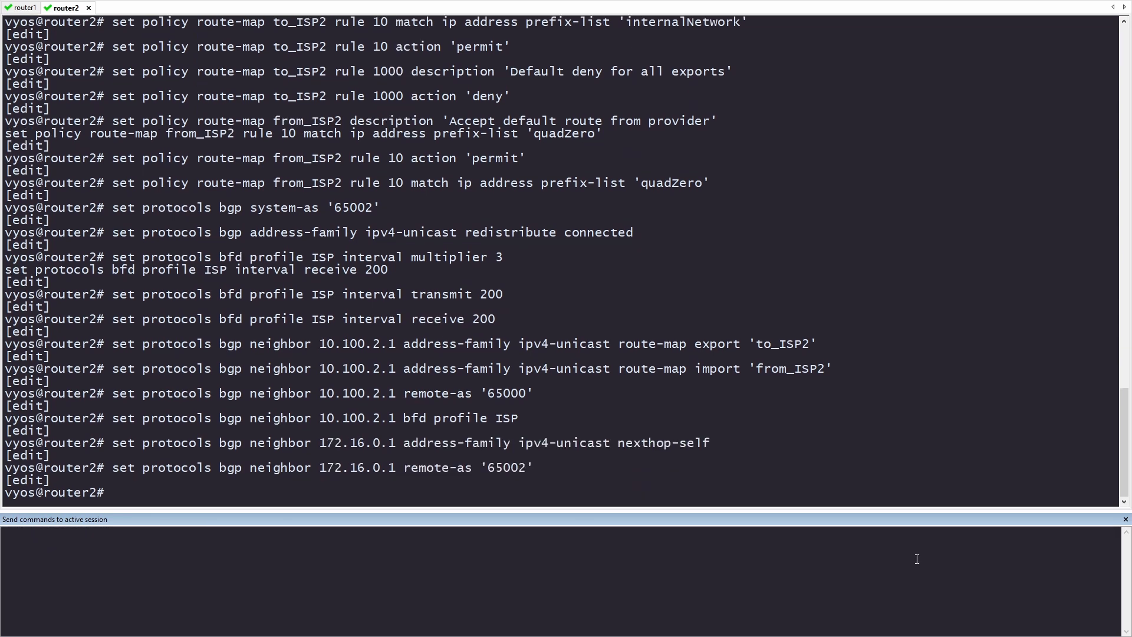
pyautogui.write('commit; save')
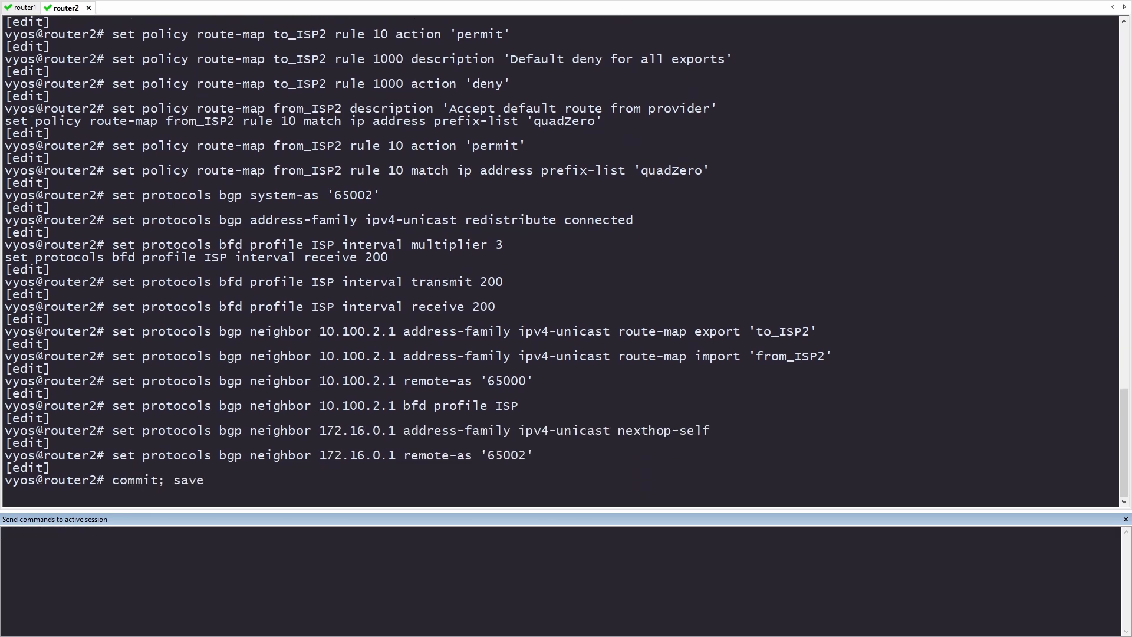
pyautogui.press('Return')
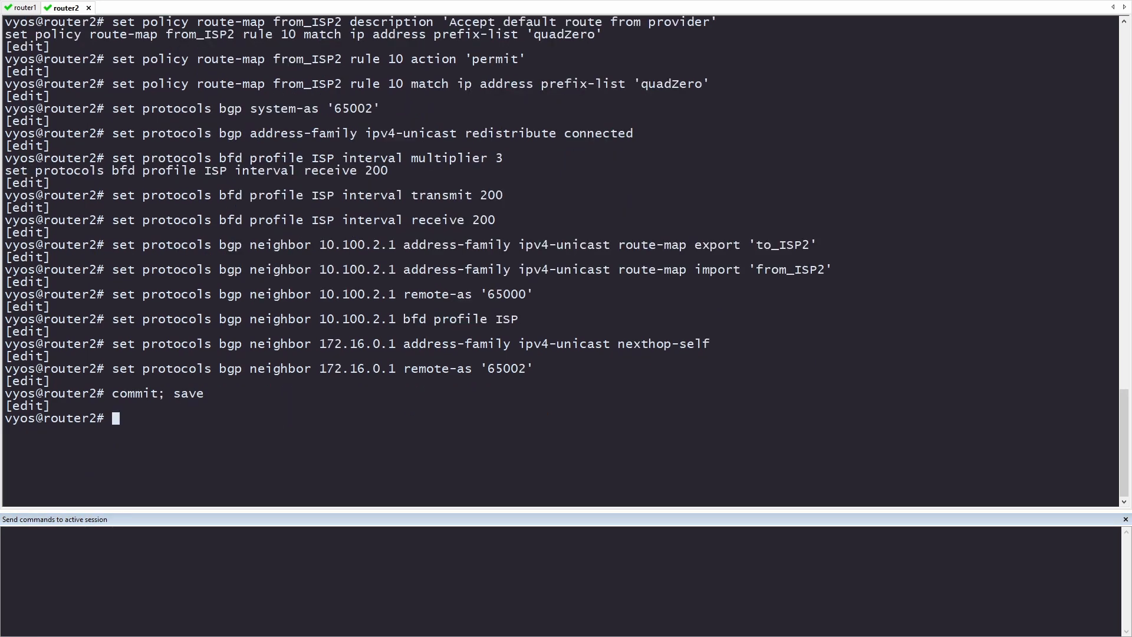
# Run 'show bgp summary' on router2 to confirm neighbors 10.100.2.1 and 172.16.0.1 are established
pyautogui.write('run show bgp summary')
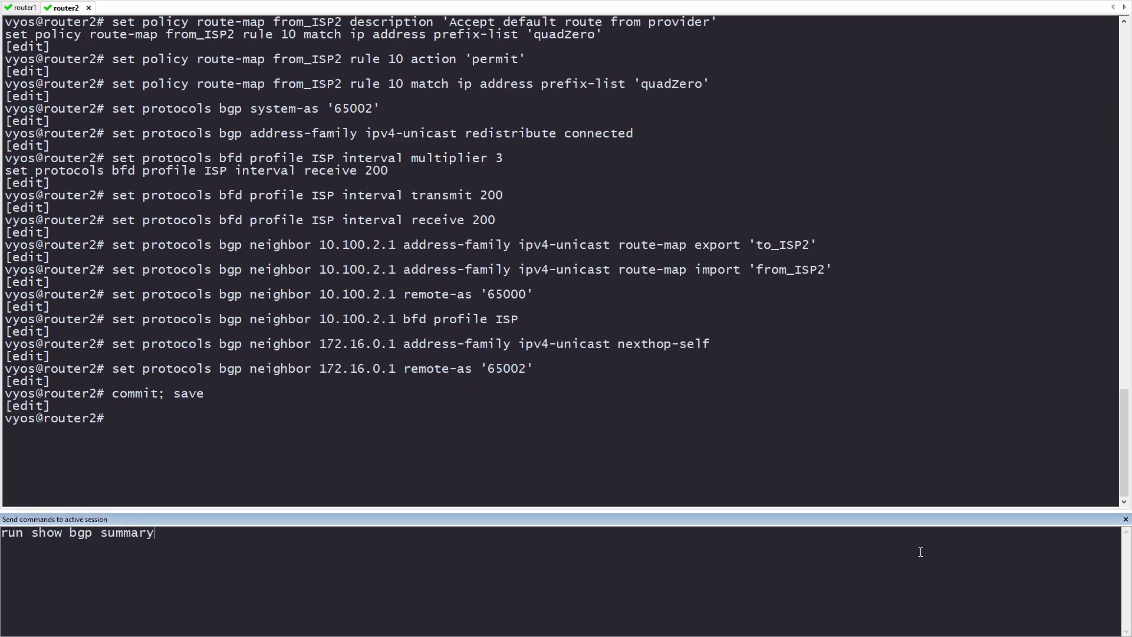
pyautogui.press('Return')
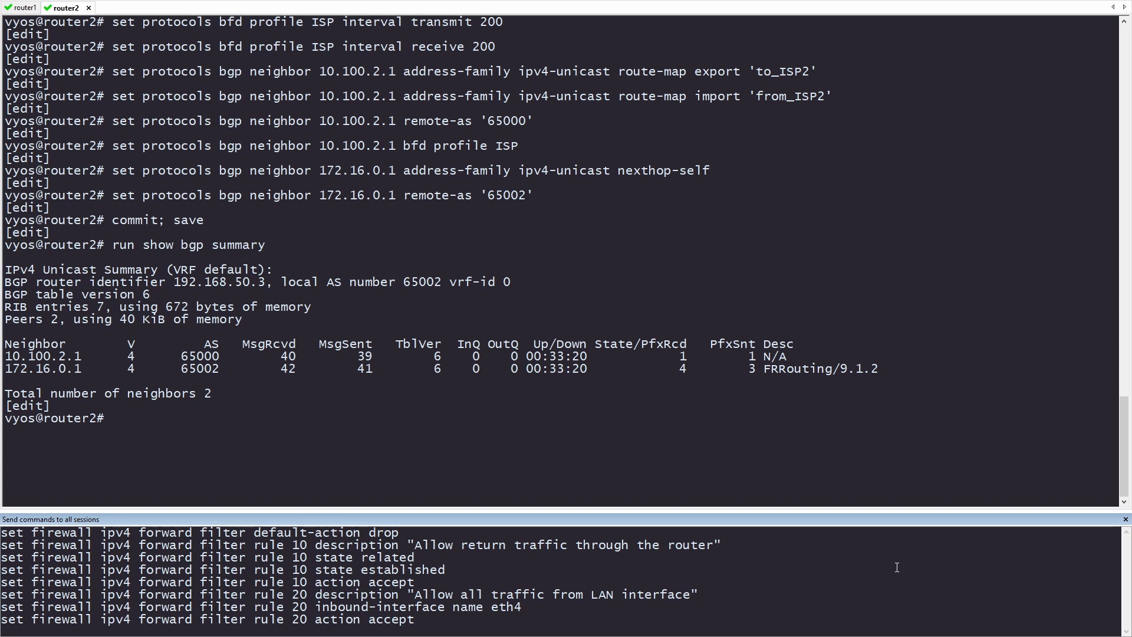
pyautogui.click(414, 618)
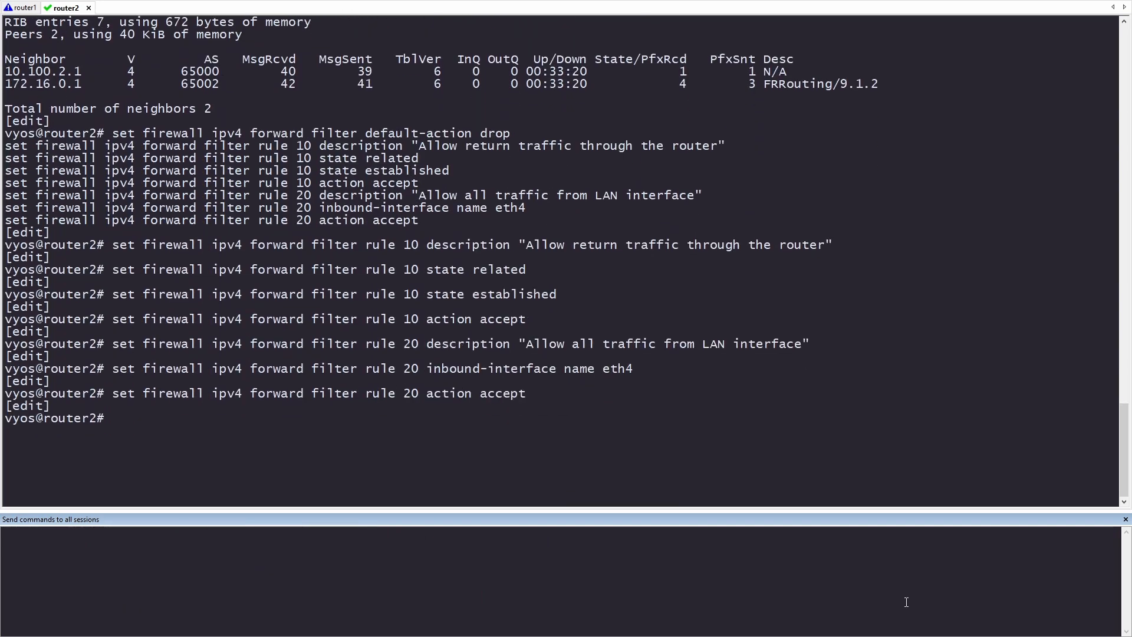
# Apply router2's forward filter rules 10 and 20 with default drop via 'commit; save'
pyautogui.write('commit; save')
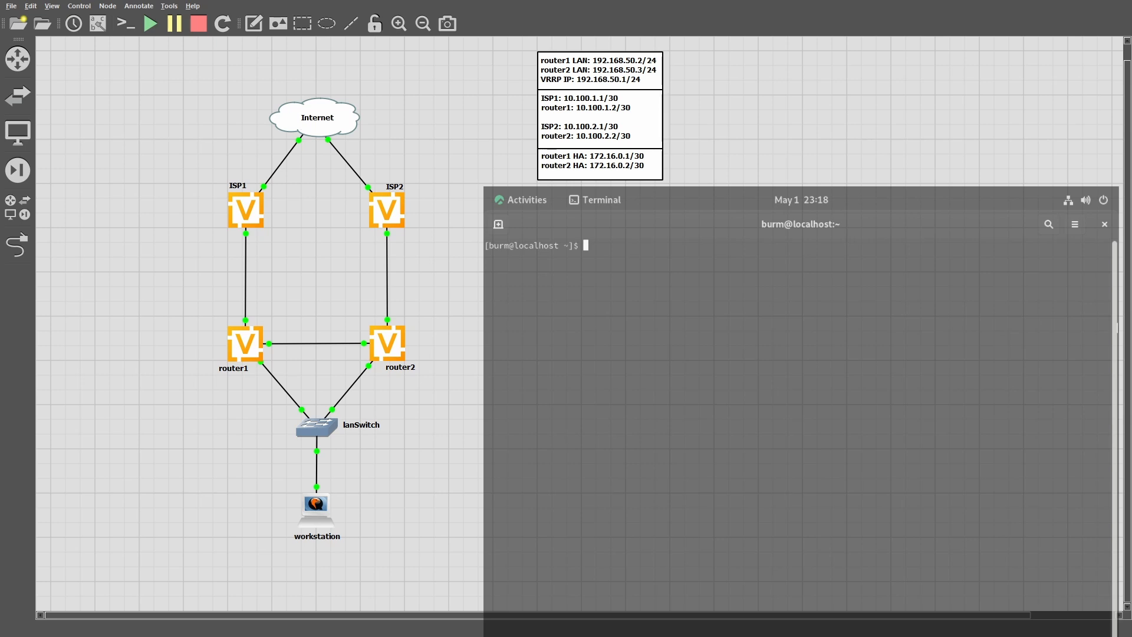
pyautogui.moveTo(867, 426)
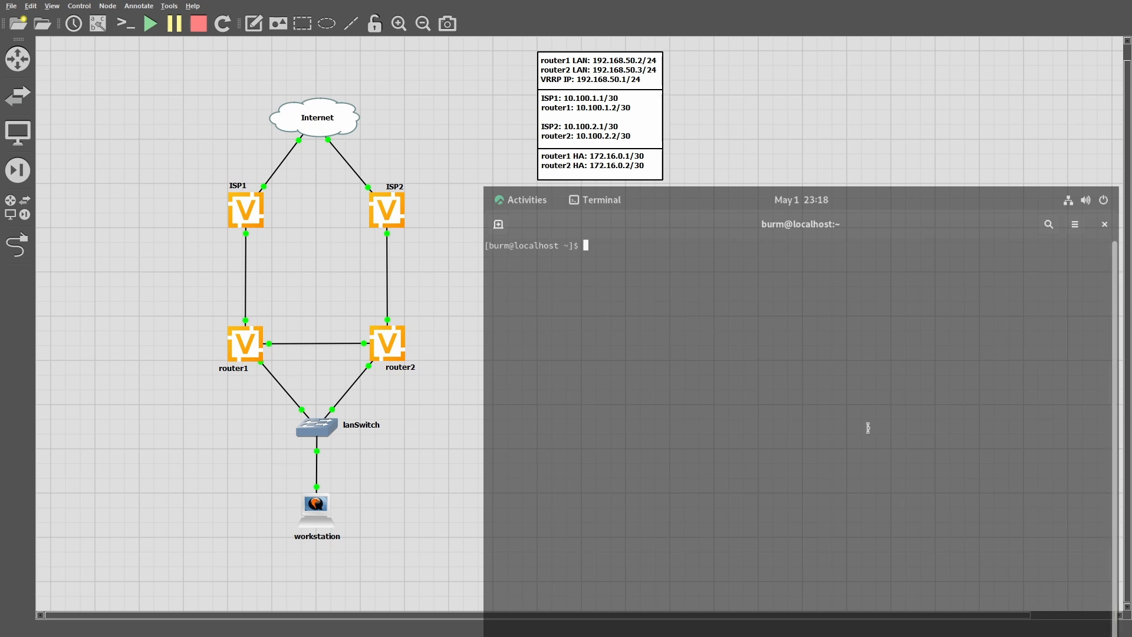
pyautogui.write('ssh vyos@172.19.0.211')
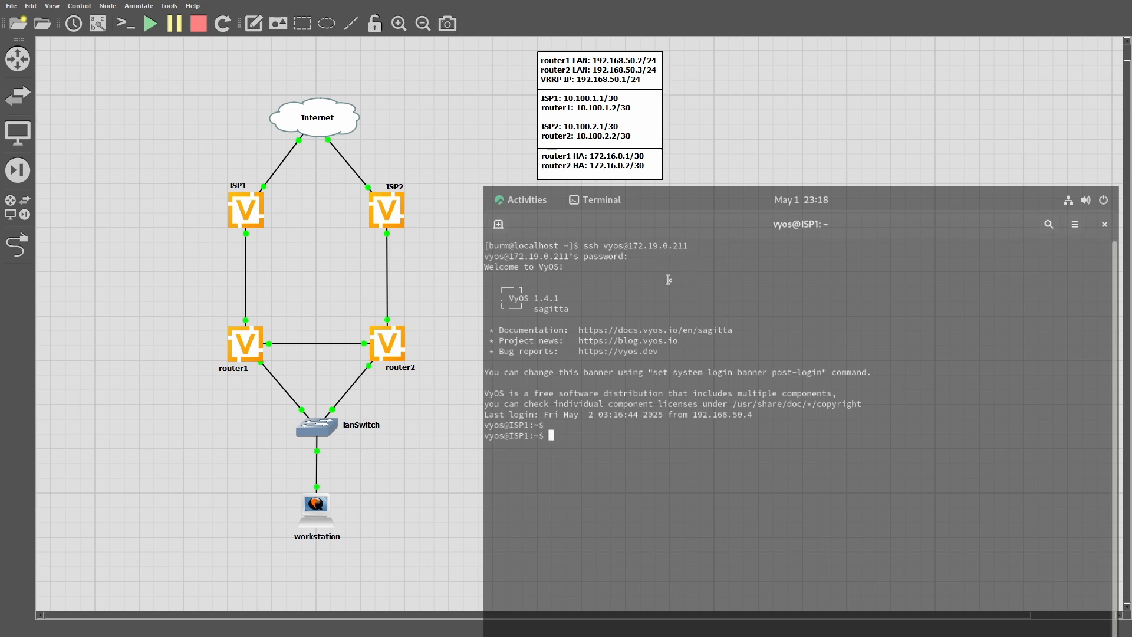
pyautogui.moveTo(251, 298)
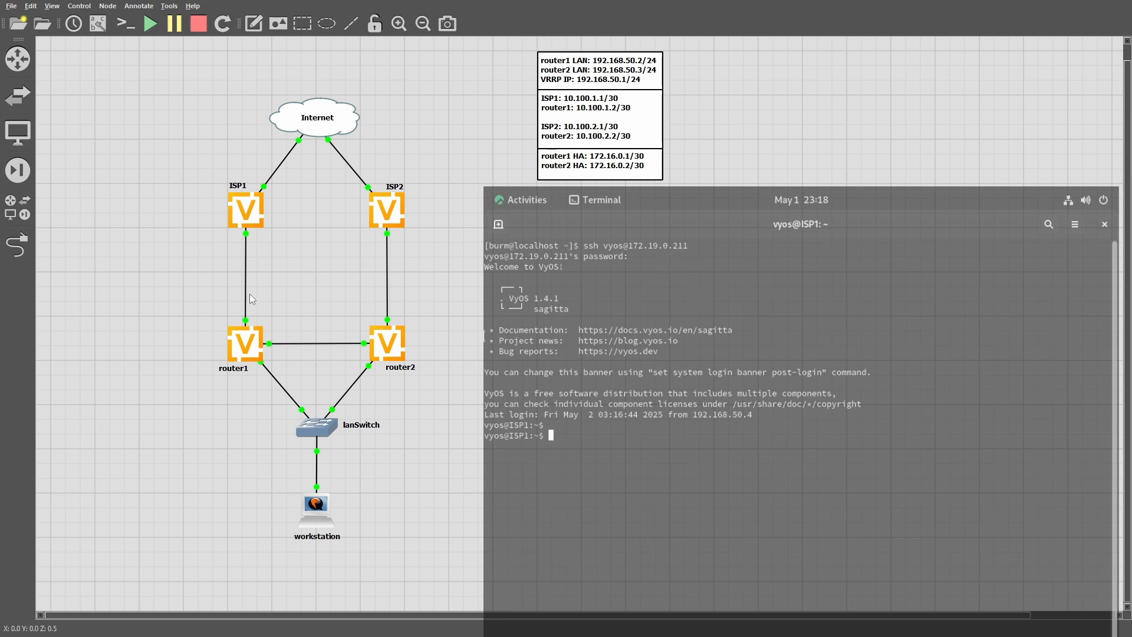
pyautogui.rightClick(245, 274)
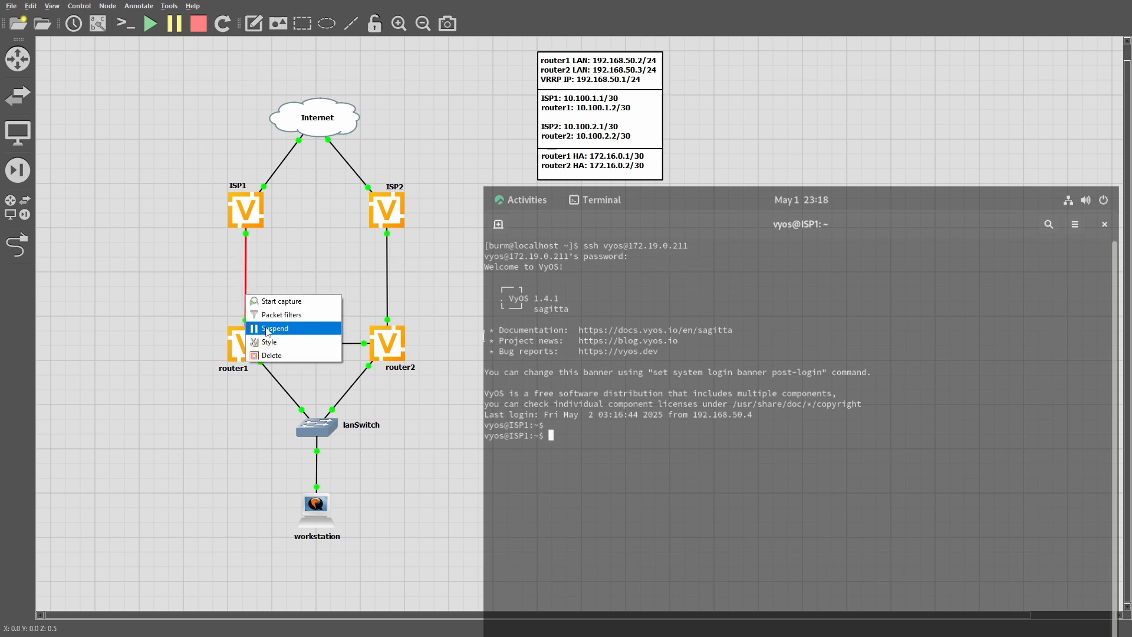
pyautogui.click(276, 327)
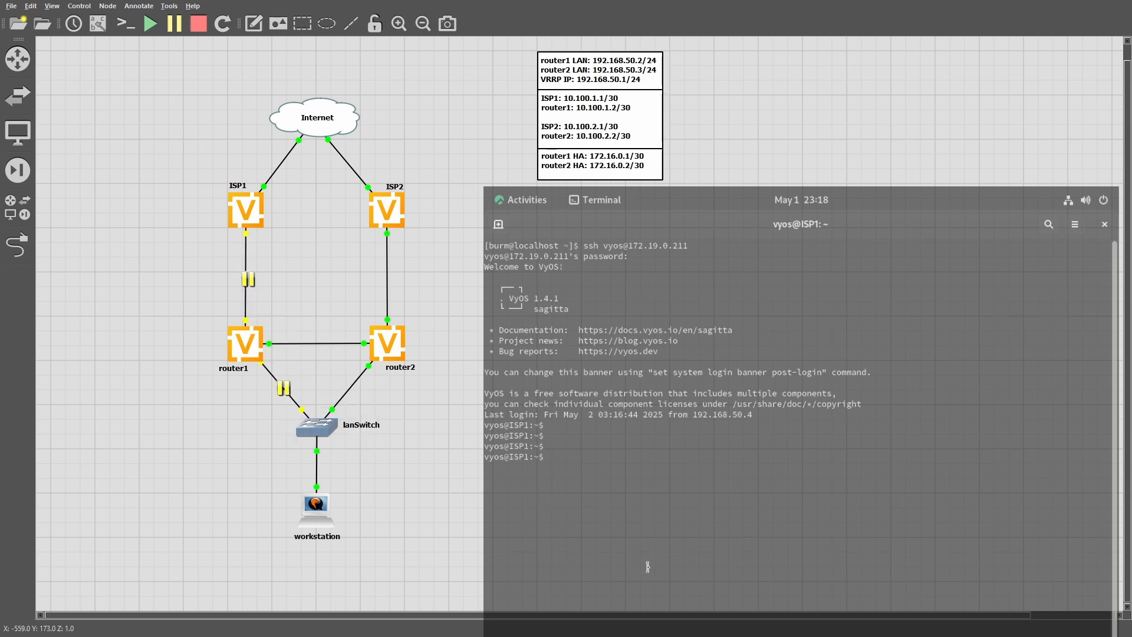